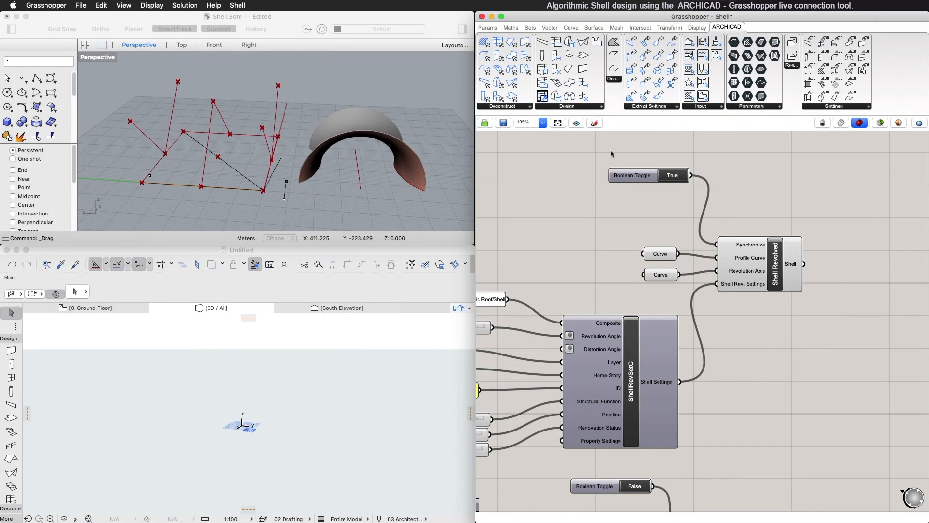
{"action": "mouse_move", "coordinate": [572, 115]}
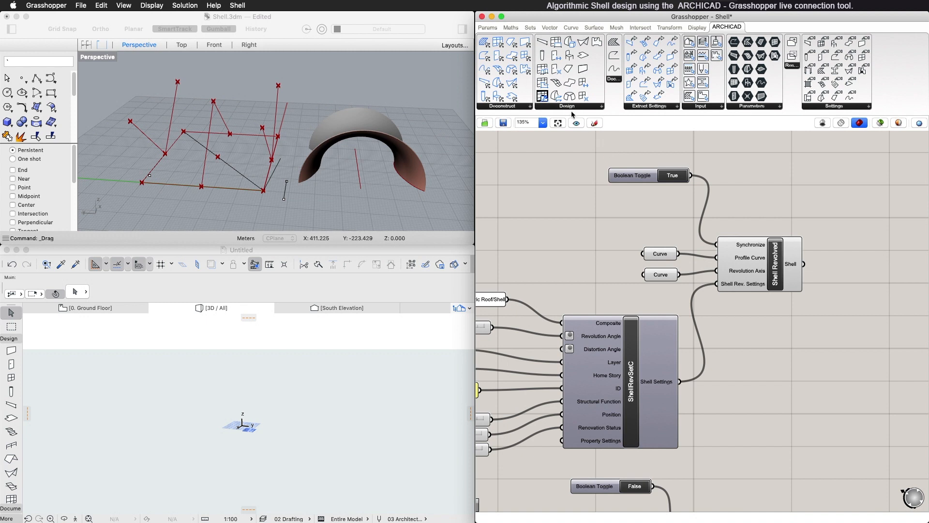
{"action": "mouse_move", "coordinate": [569, 96]}
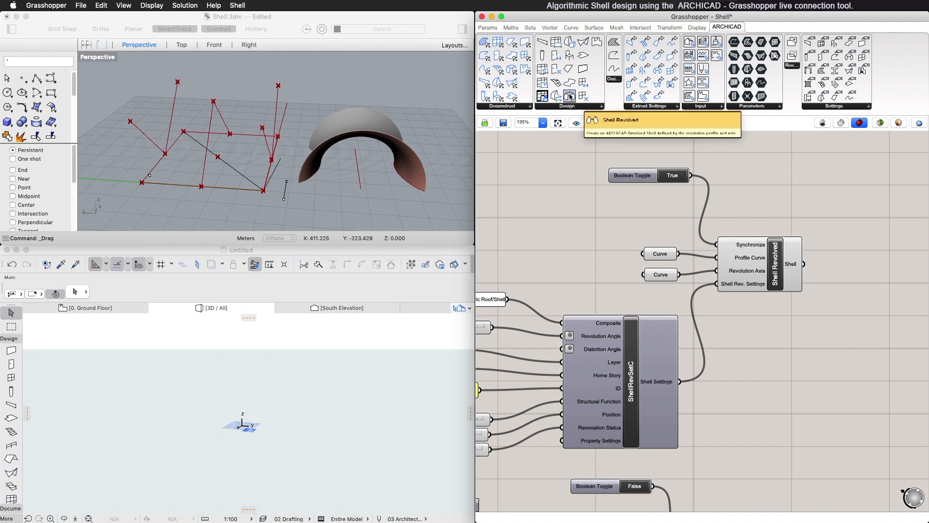
{"action": "mouse_move", "coordinate": [584, 42]}
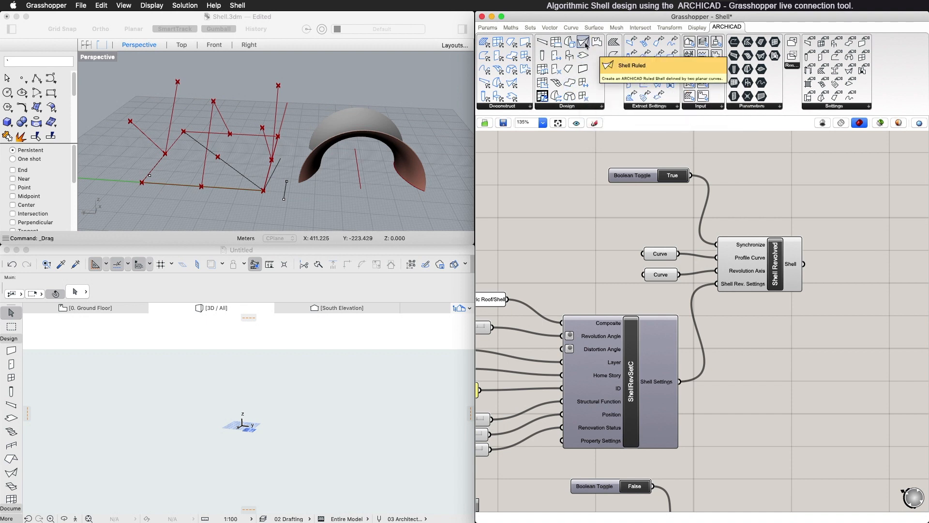
{"action": "mouse_move", "coordinate": [719, 198]}
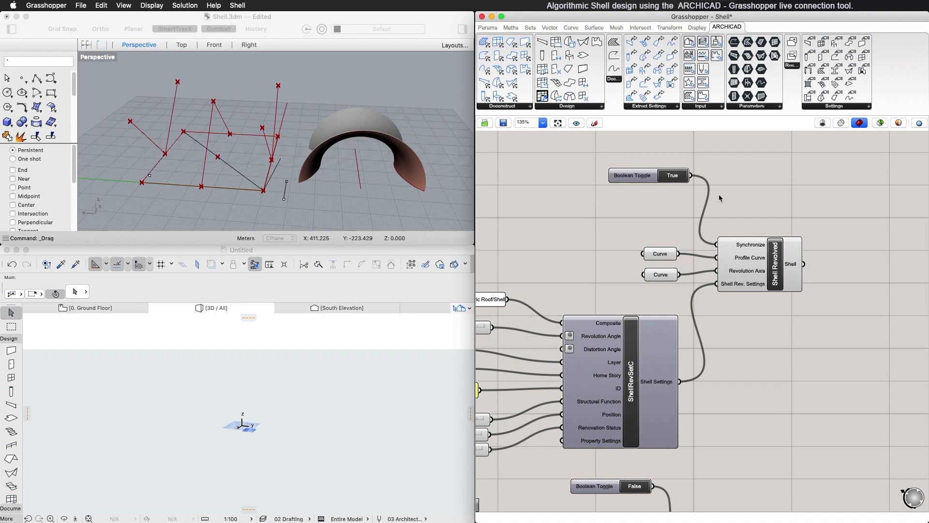
{"action": "mouse_move", "coordinate": [726, 260]}
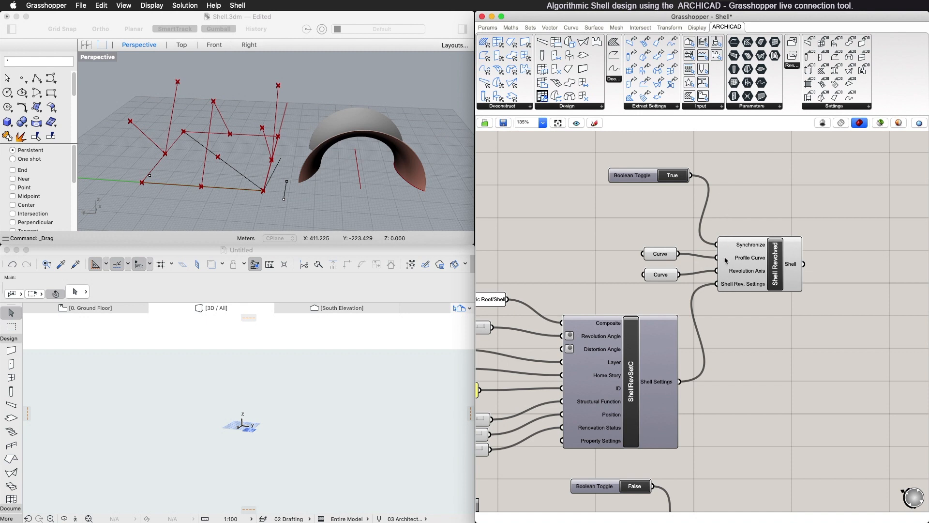
{"action": "mouse_move", "coordinate": [725, 258]}
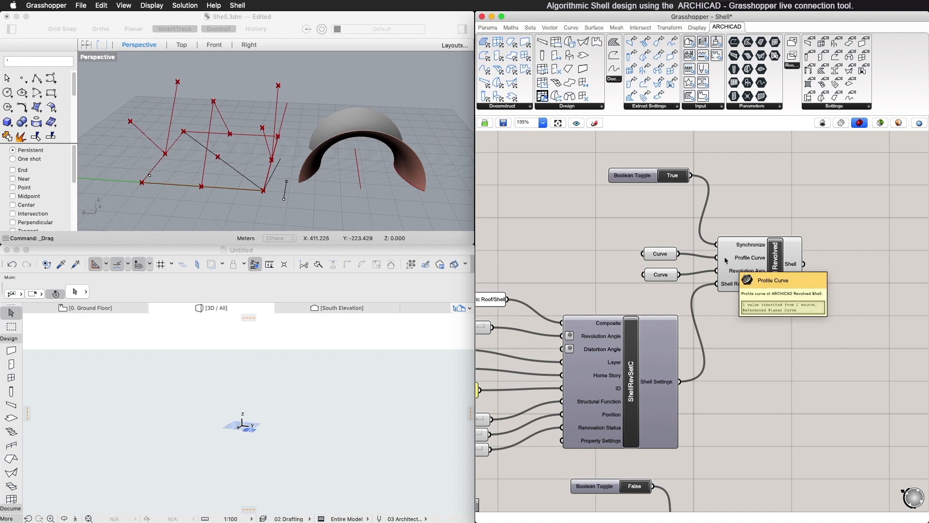
{"action": "mouse_move", "coordinate": [725, 270]}
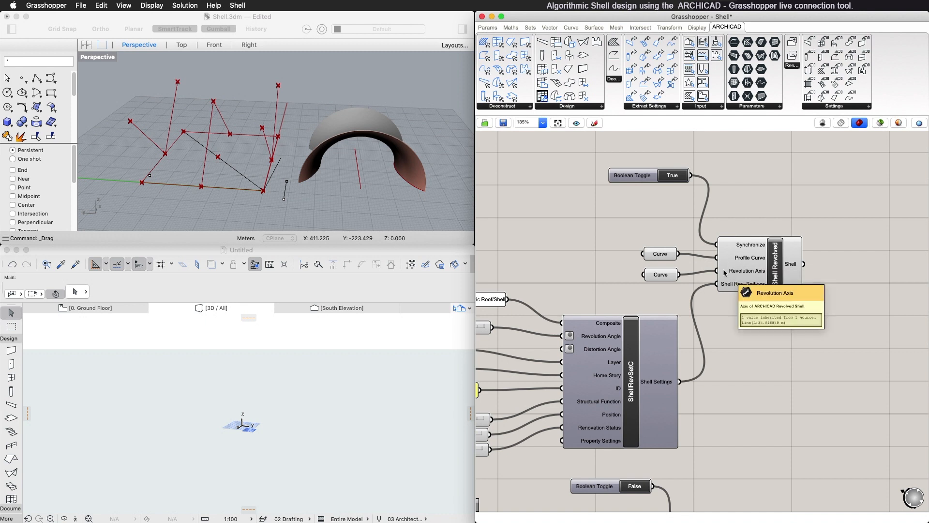
- Set the Boolean Toggle on Shell Extruded's Synchronize input to True, syncing the extruded shell to ARCHICAD
{"action": "left_click", "coordinate": [660, 253]}
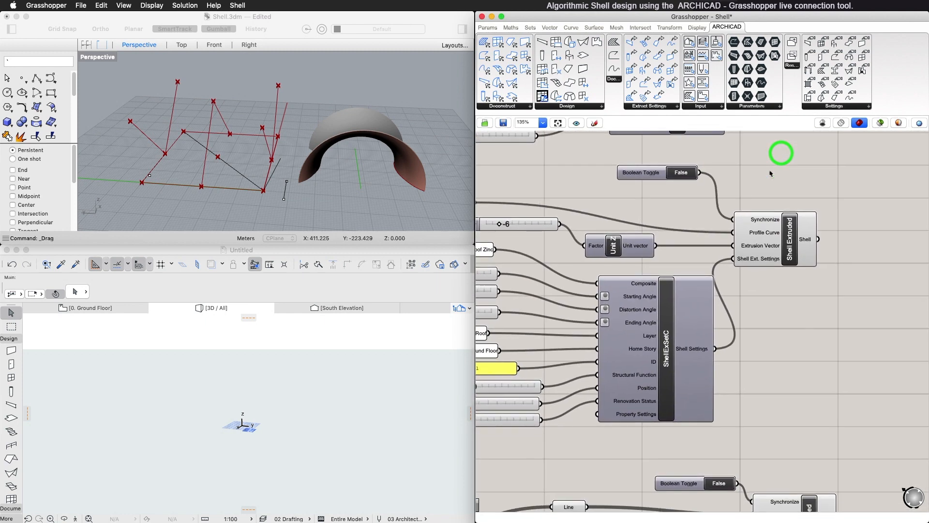
{"action": "mouse_move", "coordinate": [744, 236]}
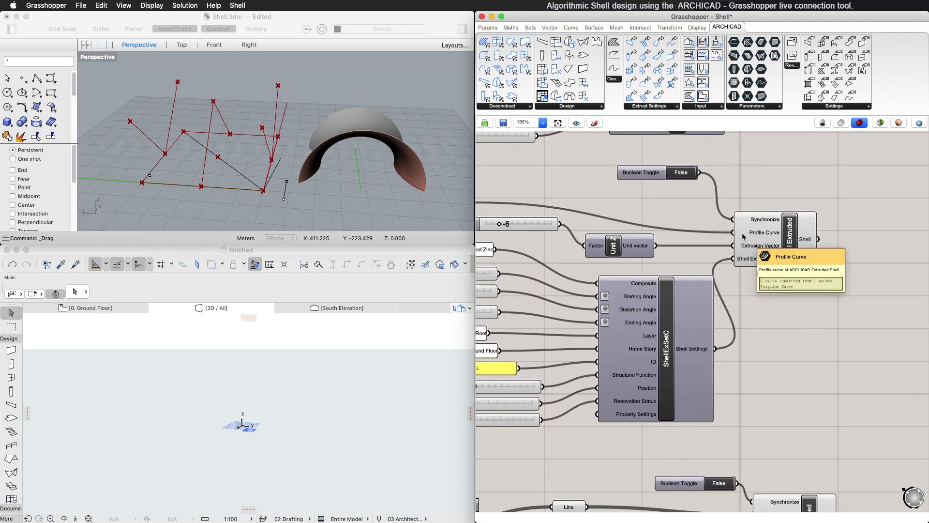
{"action": "mouse_move", "coordinate": [703, 218]}
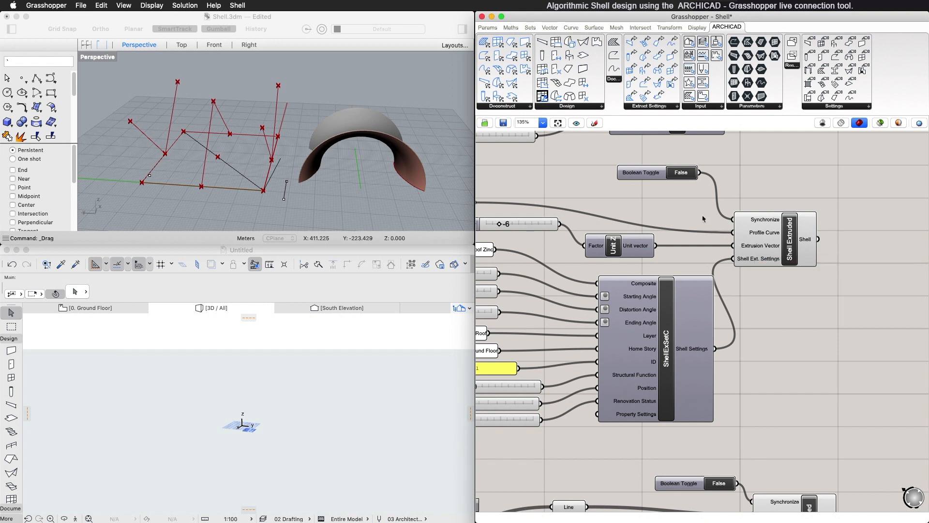
{"action": "left_click", "coordinate": [680, 172]}
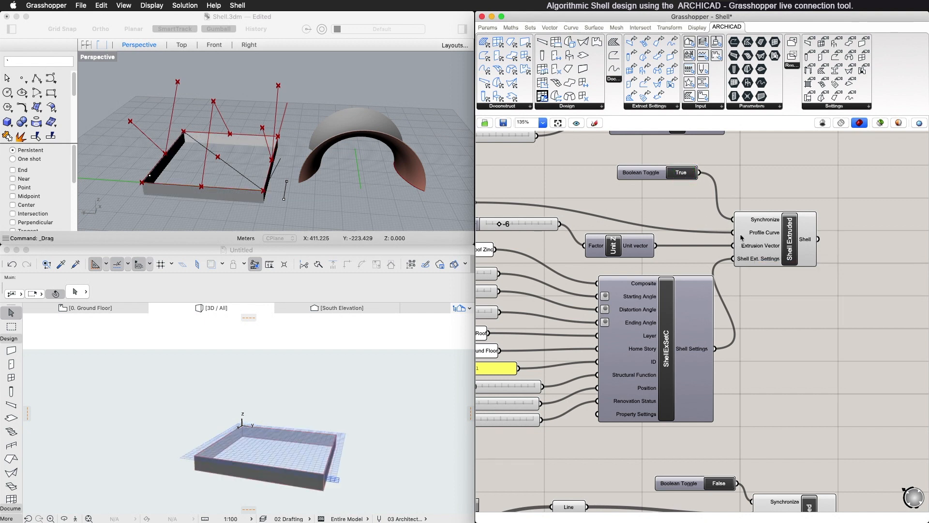
{"action": "mouse_move", "coordinate": [761, 405]}
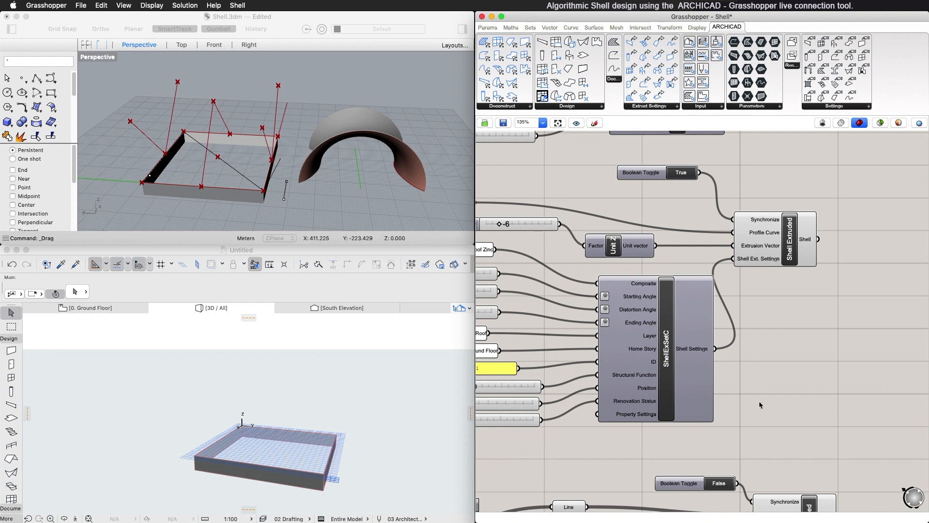
{"action": "mouse_move", "coordinate": [326, 490]}
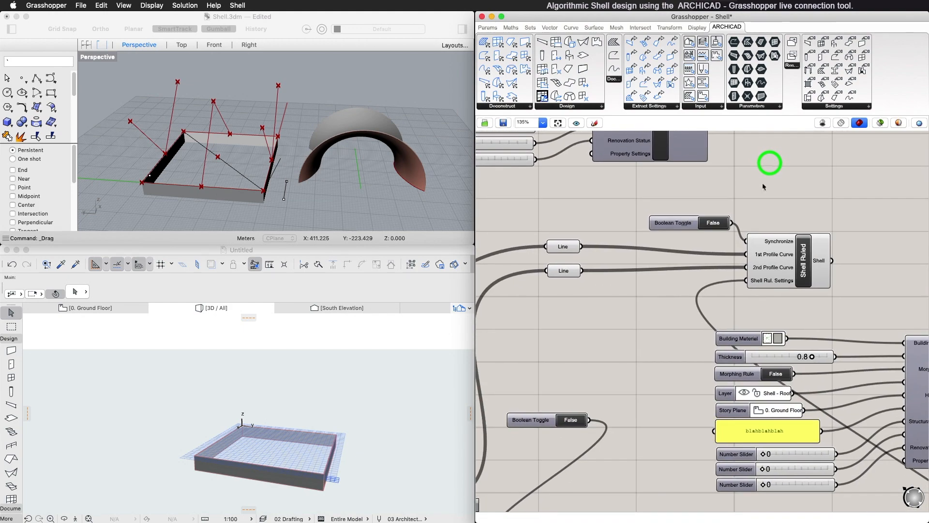
{"action": "mouse_move", "coordinate": [754, 257]}
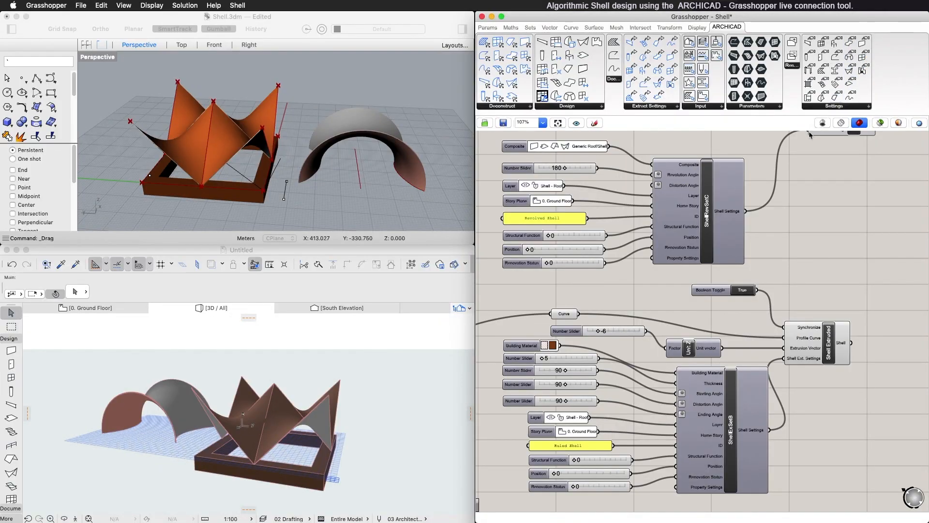
{"action": "right_click", "coordinate": [706, 210]}
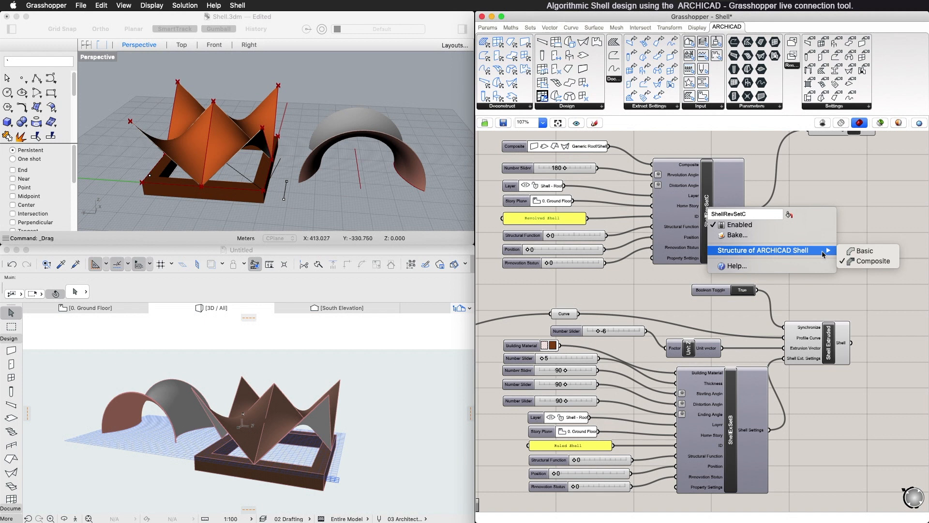
{"action": "mouse_move", "coordinate": [874, 261]}
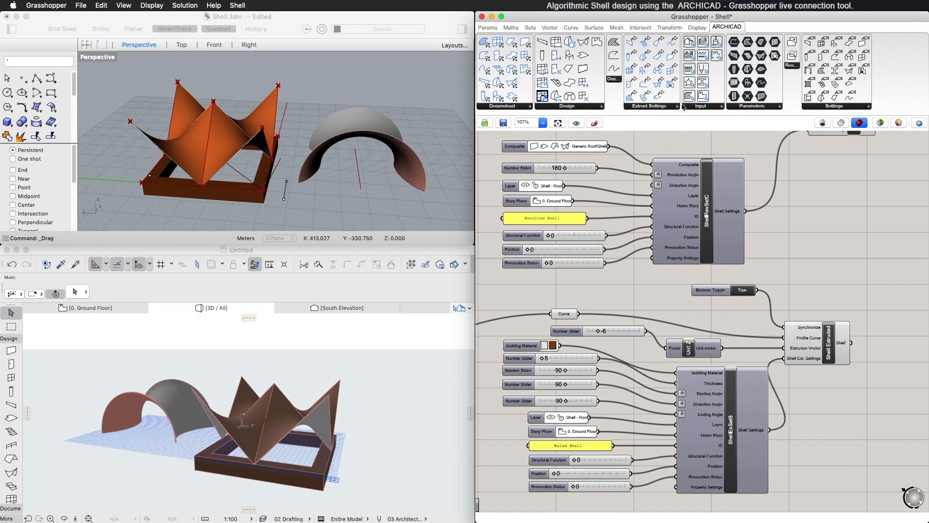
{"action": "mouse_move", "coordinate": [713, 20]}
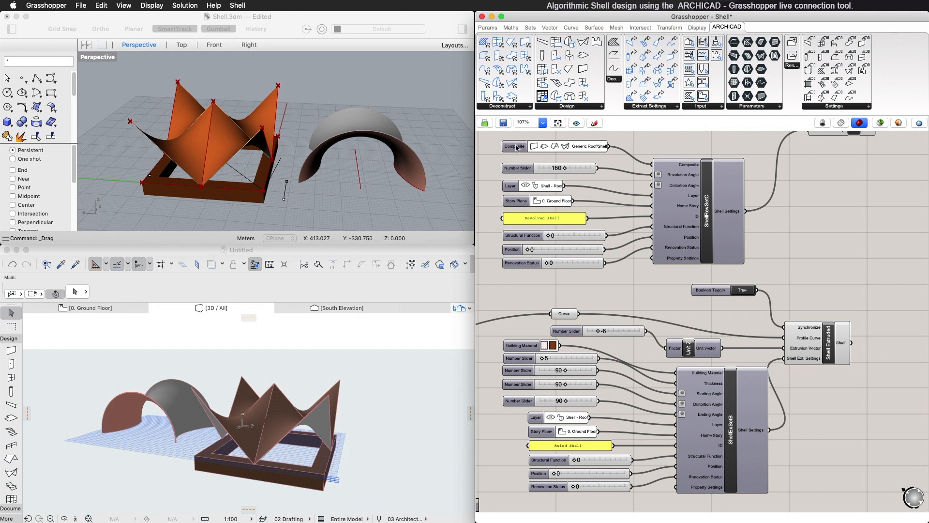
{"action": "left_click", "coordinate": [510, 186]}
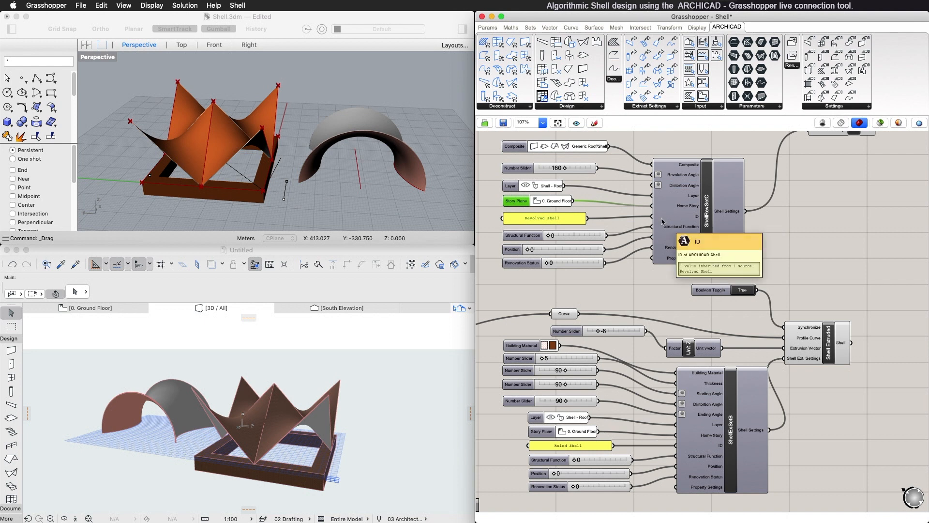
{"action": "mouse_move", "coordinate": [663, 240]}
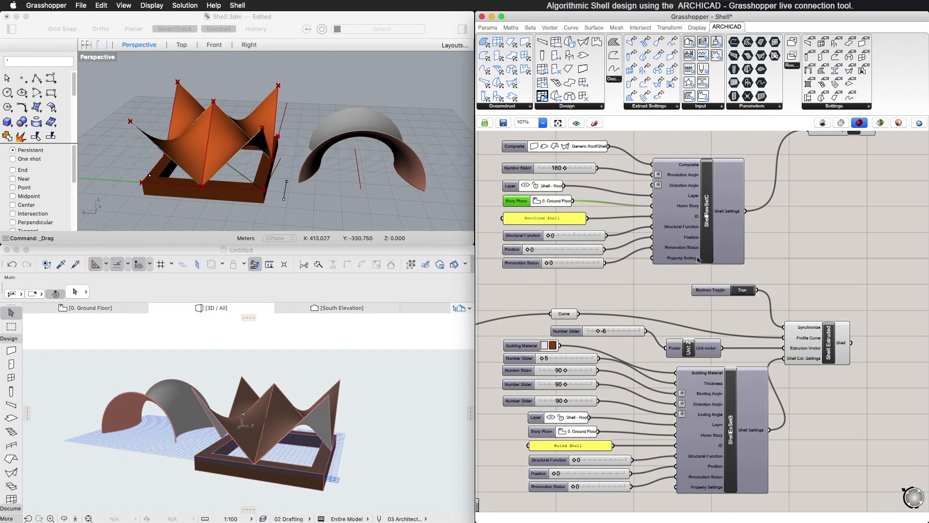
{"action": "mouse_move", "coordinate": [806, 303]}
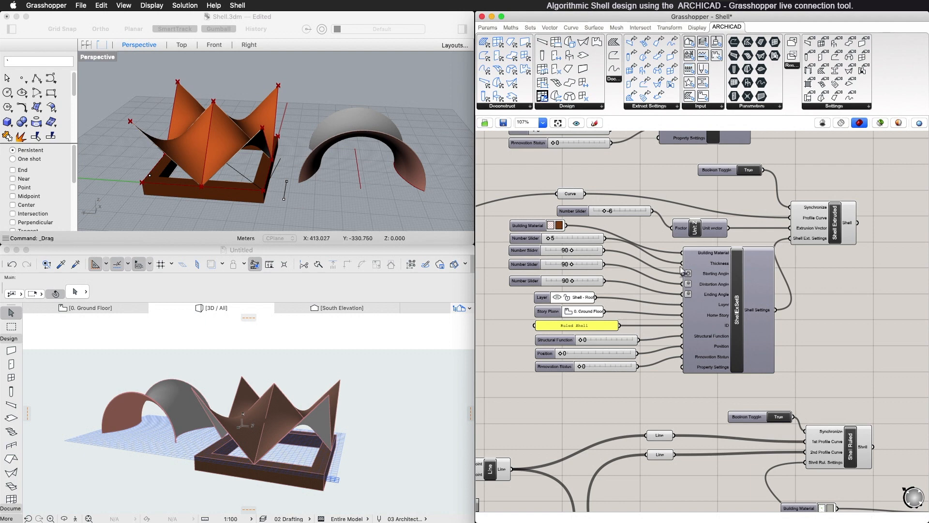
{"action": "mouse_move", "coordinate": [810, 401]}
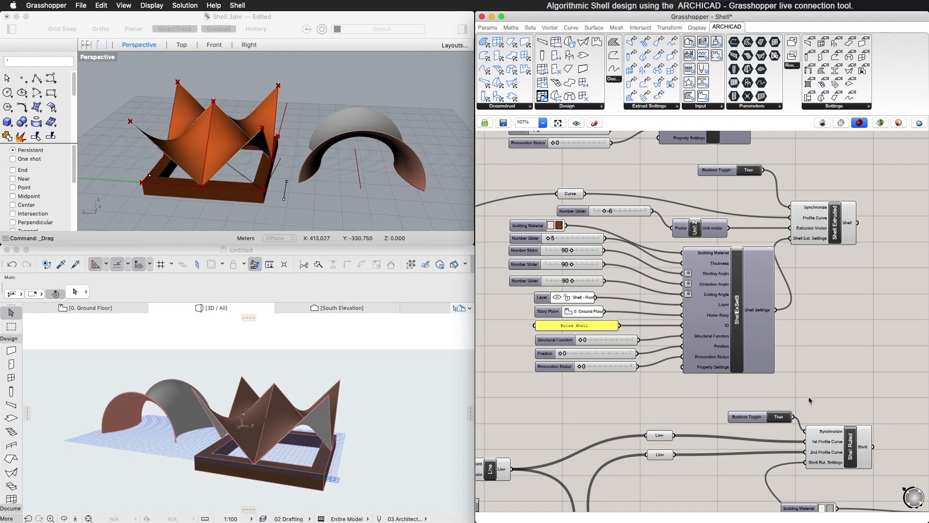
{"action": "scroll", "scroll_direction": "down", "scroll_amount": 3}
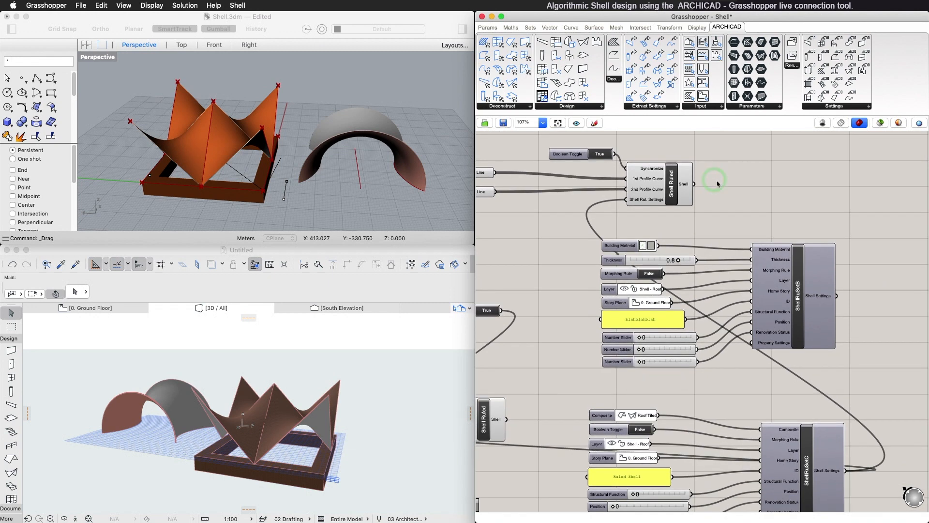
{"action": "mouse_move", "coordinate": [736, 397]}
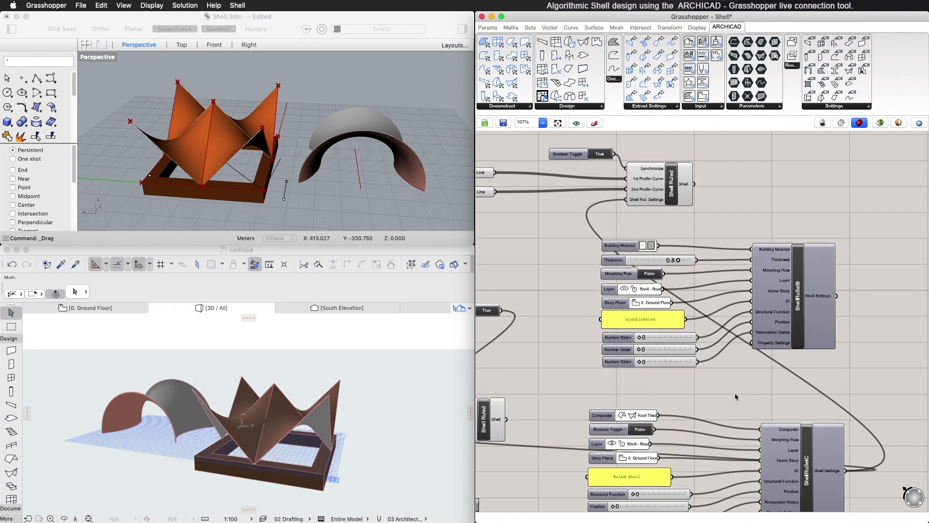
{"action": "mouse_move", "coordinate": [753, 407]}
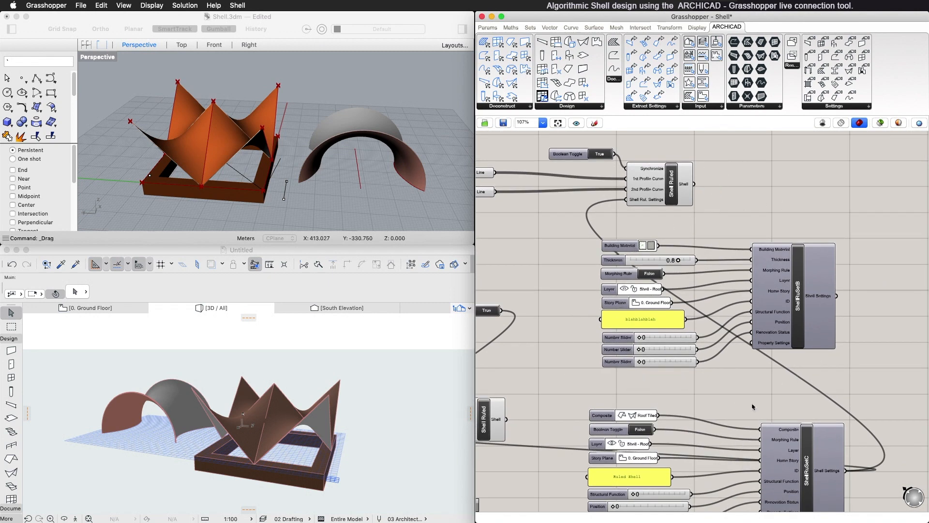